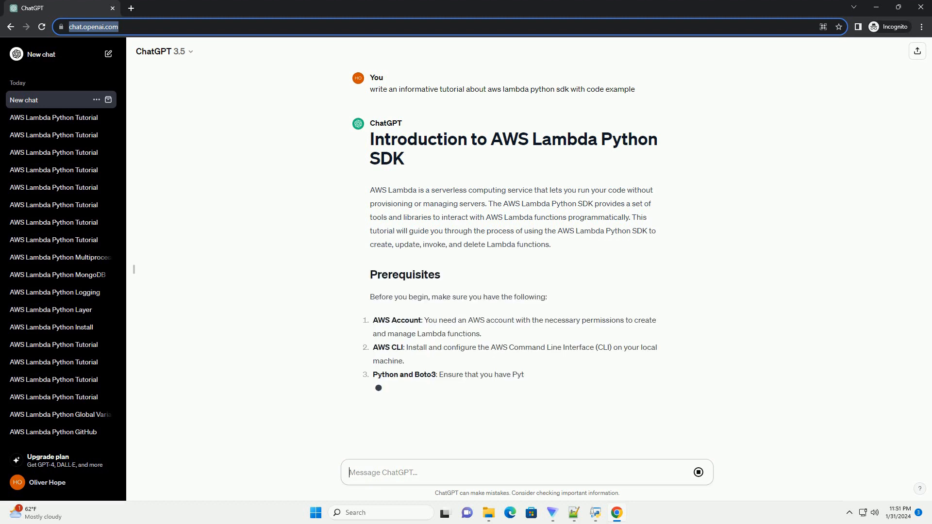
# Follow the reply through the introduction, prerequisites and Configure AWS CLI sections as it streams.
pyautogui.scroll(-3)
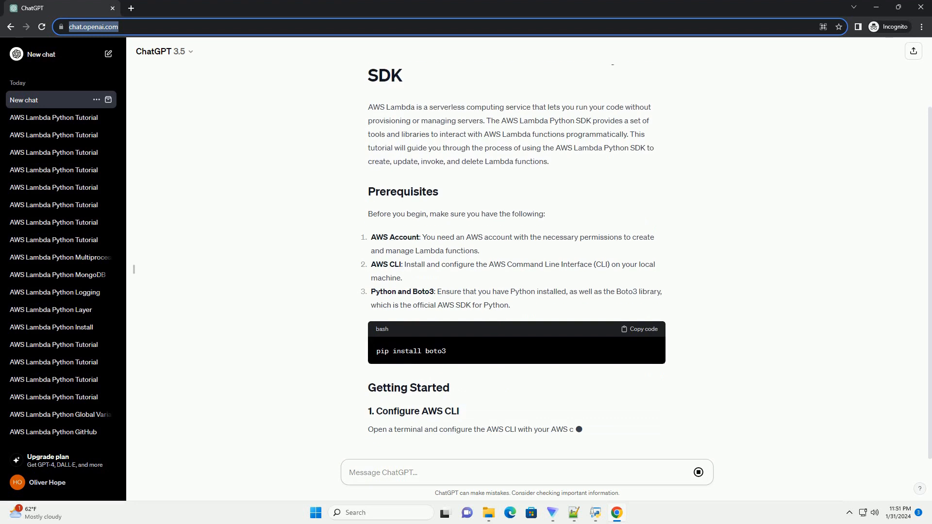
pyautogui.scroll(-3)
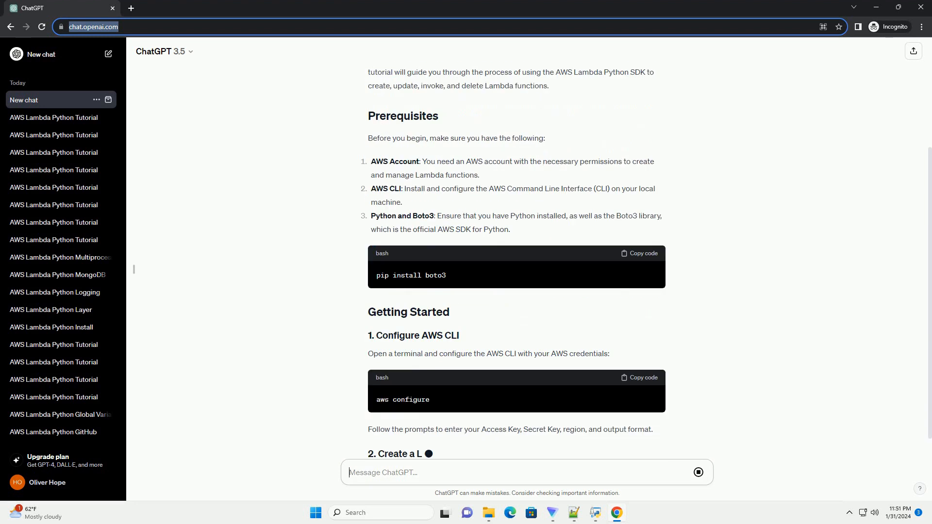
pyautogui.scroll(-3)
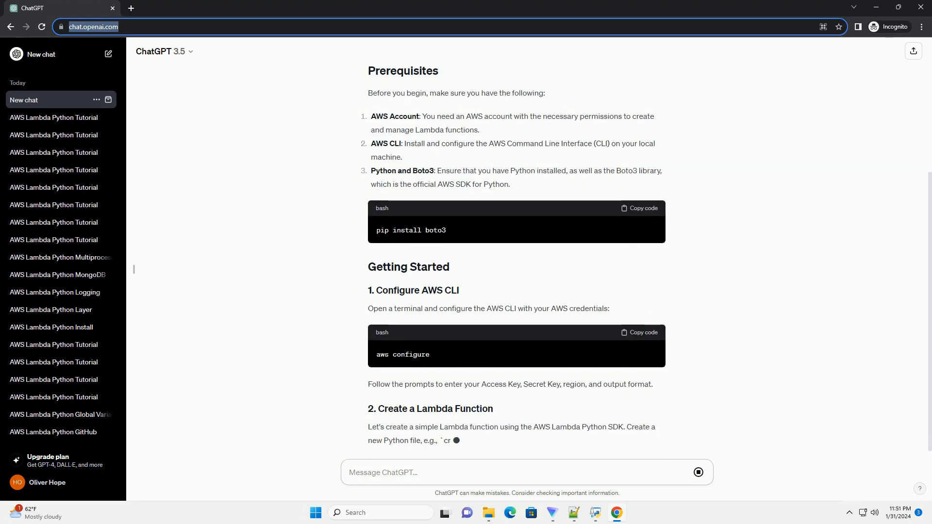
pyautogui.scroll(-3)
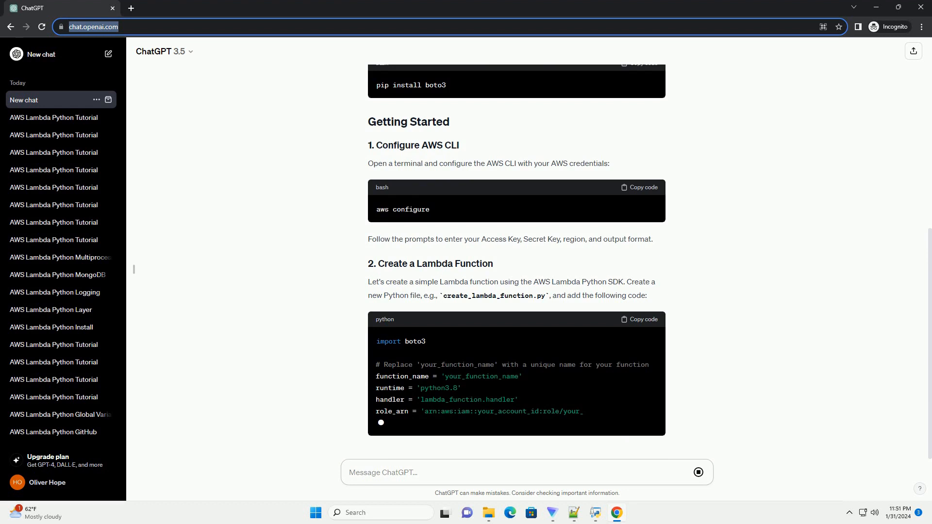
# Follow the create_lambda_function.py code block under 2. Create a Lambda Function to its placeholder note.
pyautogui.scroll(-3)
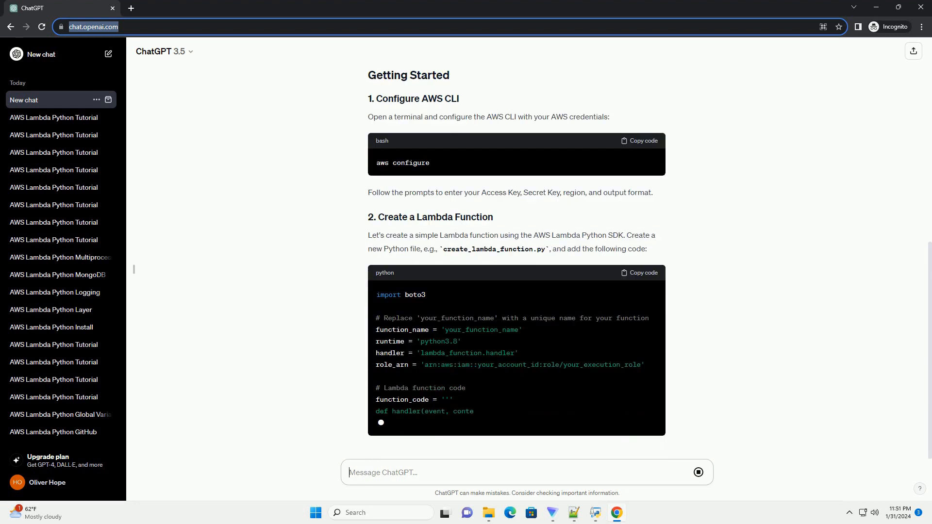
pyautogui.scroll(-3)
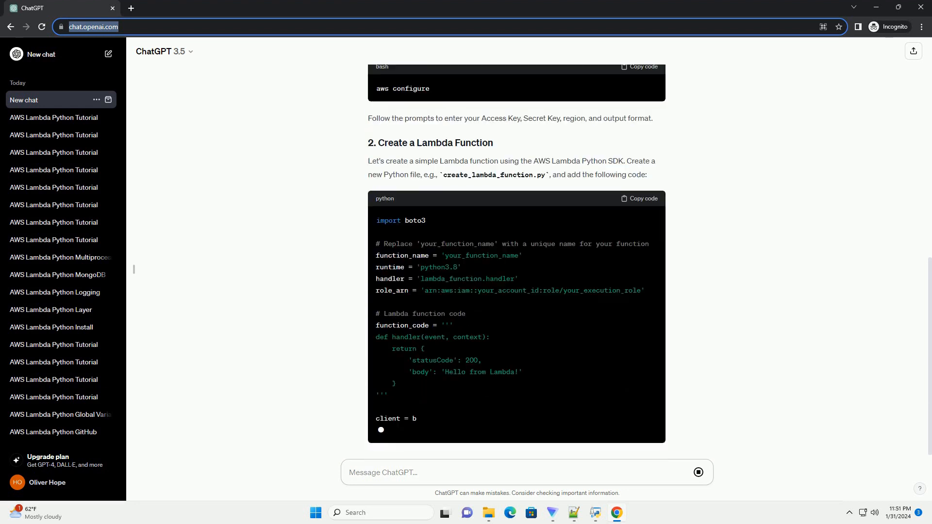
pyautogui.scroll(-3)
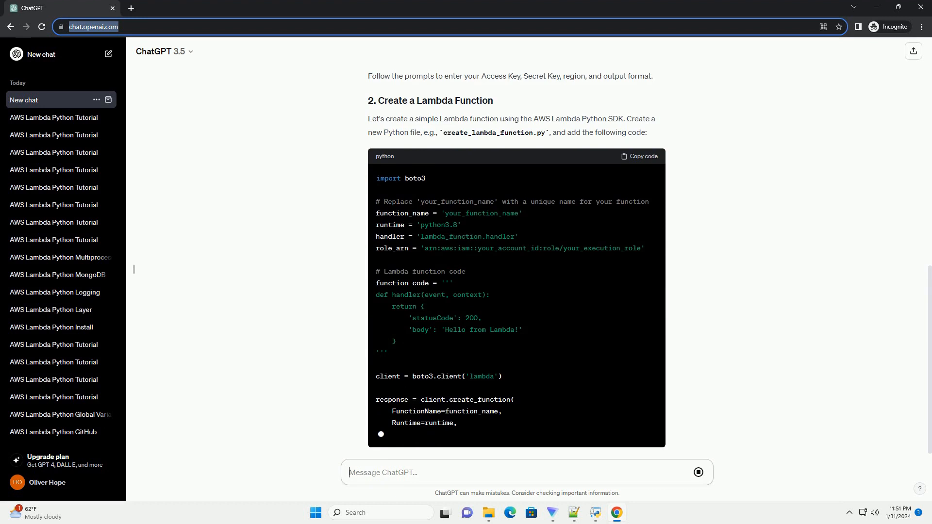
pyautogui.scroll(-3)
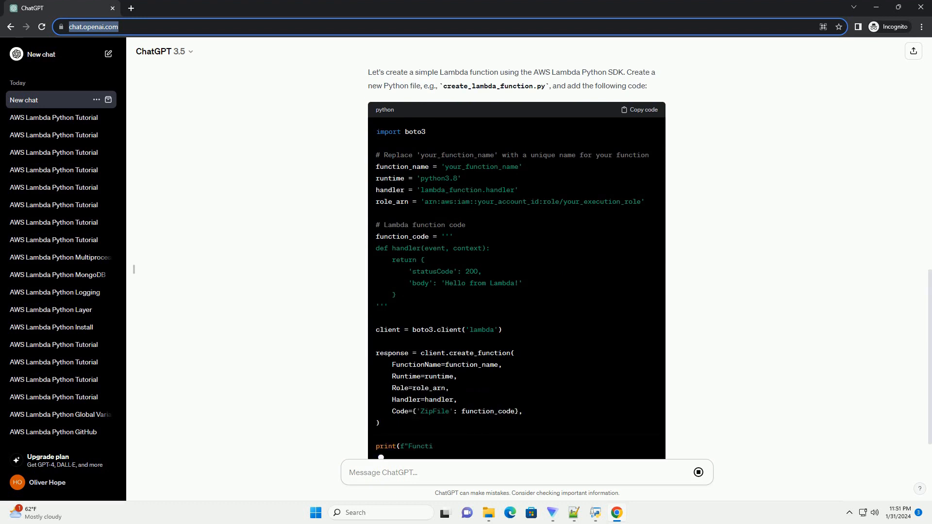
pyautogui.scroll(-3)
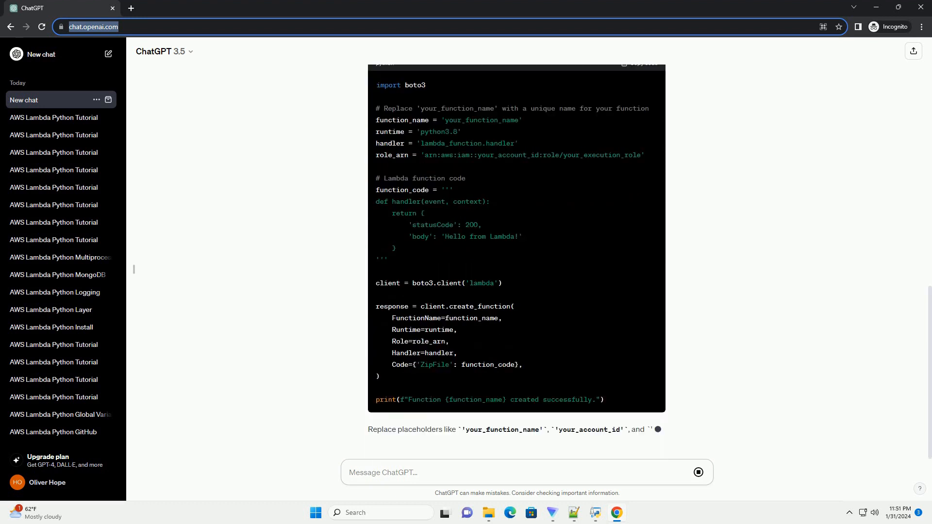
pyautogui.scroll(-3)
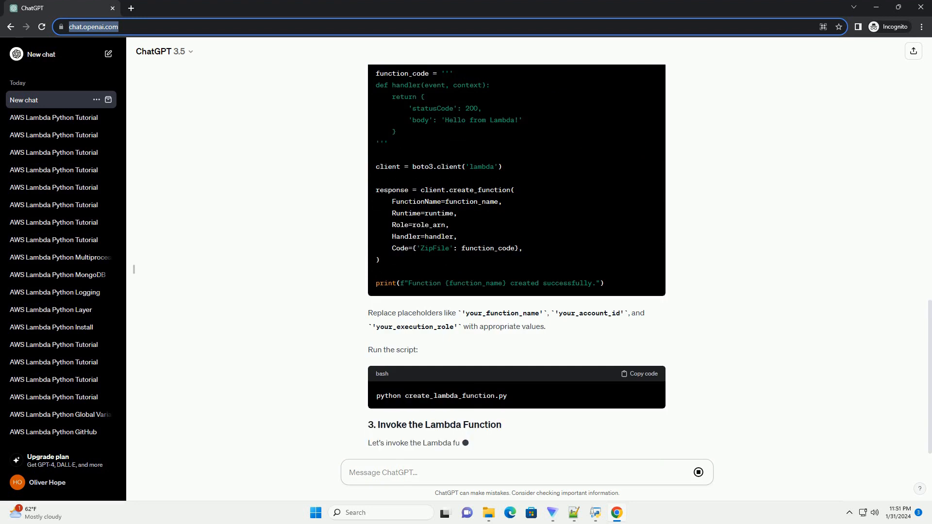
# Follow the run command and section 3 Invoke the Lambda Function with its code into section 4.
pyautogui.scroll(-3)
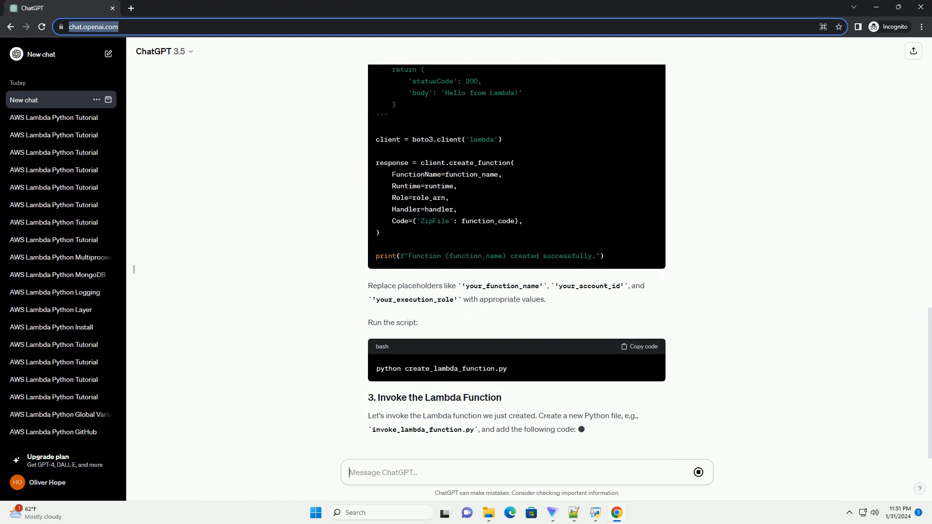
pyautogui.scroll(-3)
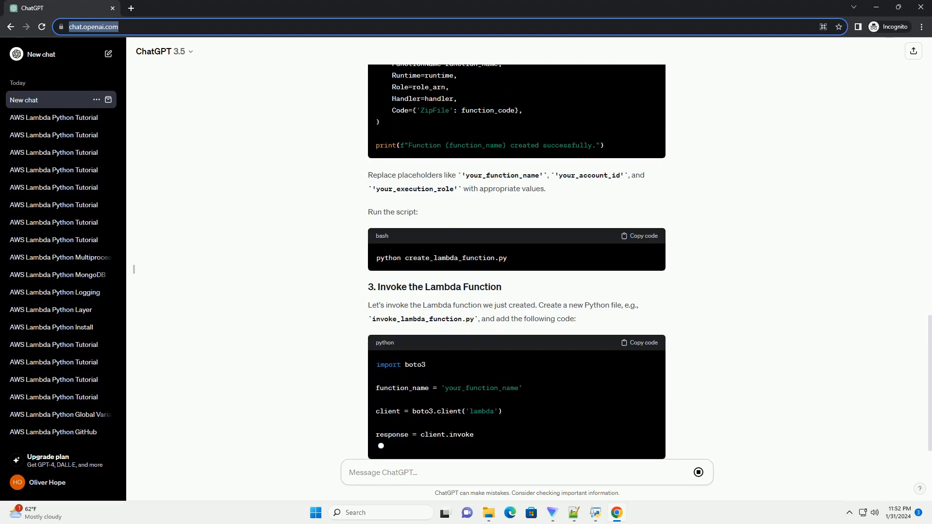
pyautogui.scroll(-3)
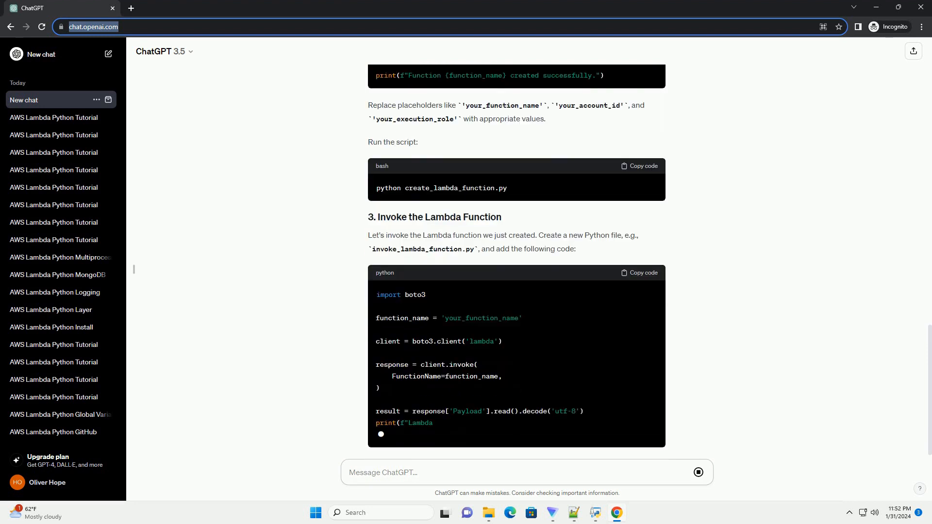
pyautogui.scroll(-3)
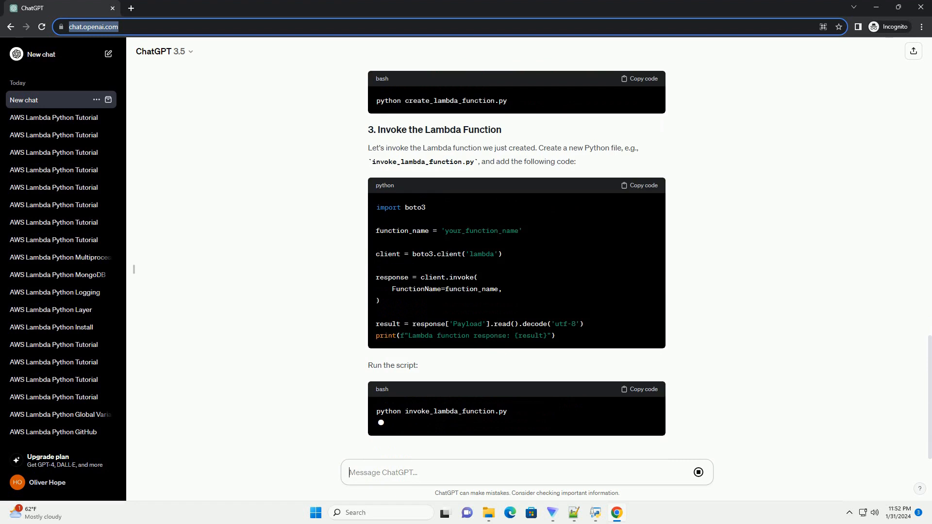
pyautogui.scroll(-3)
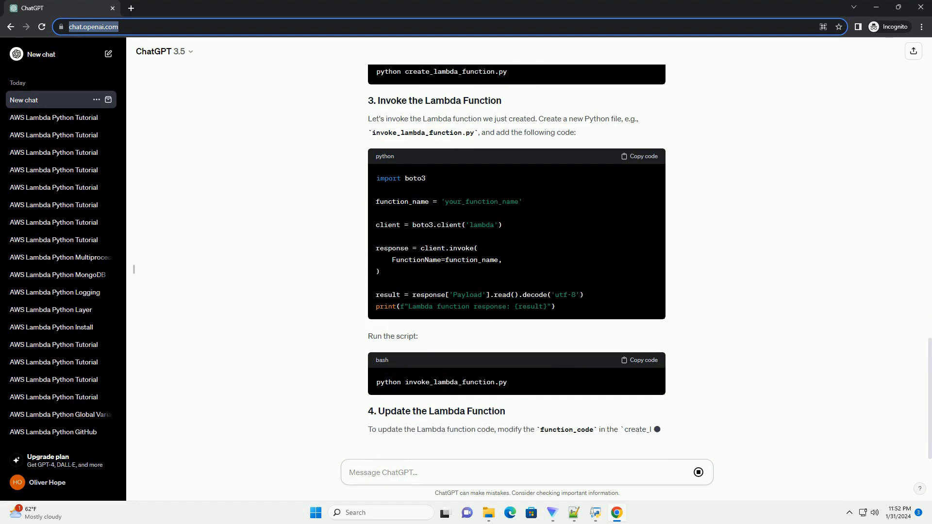
pyautogui.scroll(-3)
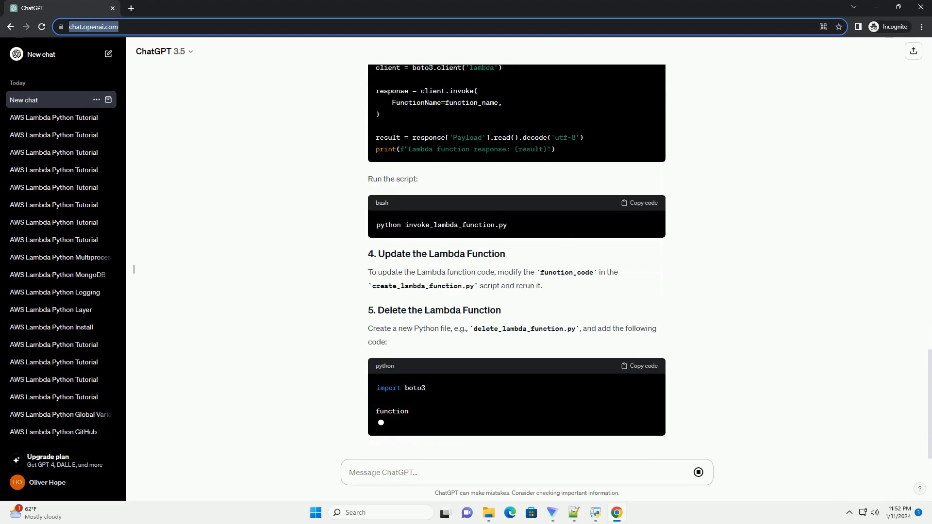
# Follow sections 4 Update and 5 Delete the Lambda Function with the delete_lambda_function.py code.
pyautogui.scroll(-3)
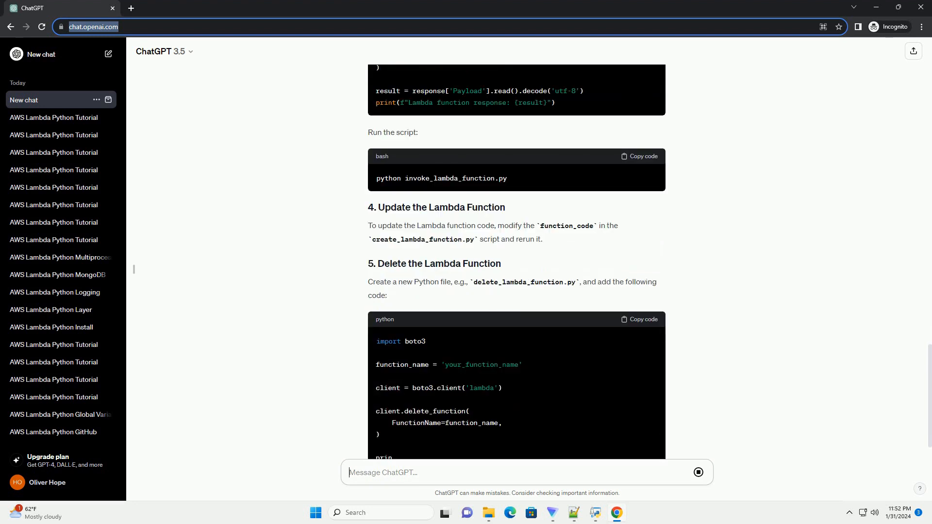
pyautogui.scroll(-3)
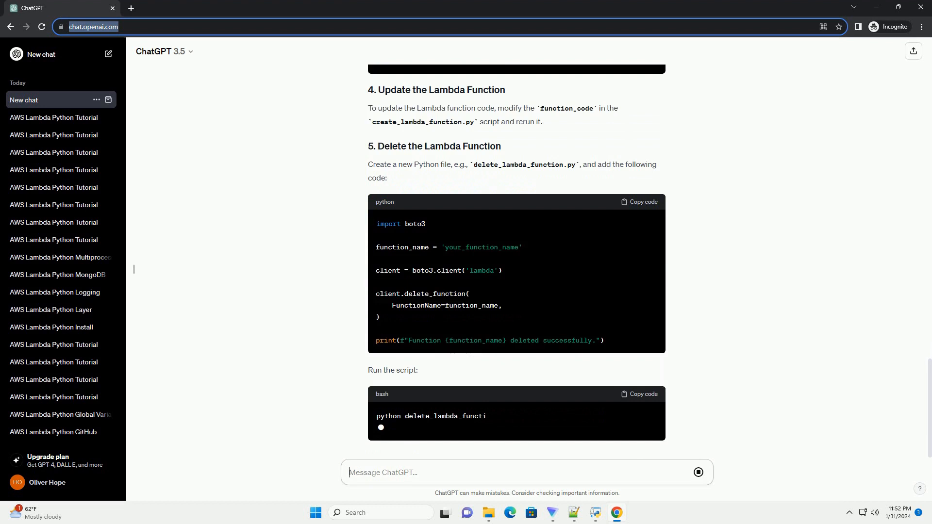
pyautogui.scroll(-3)
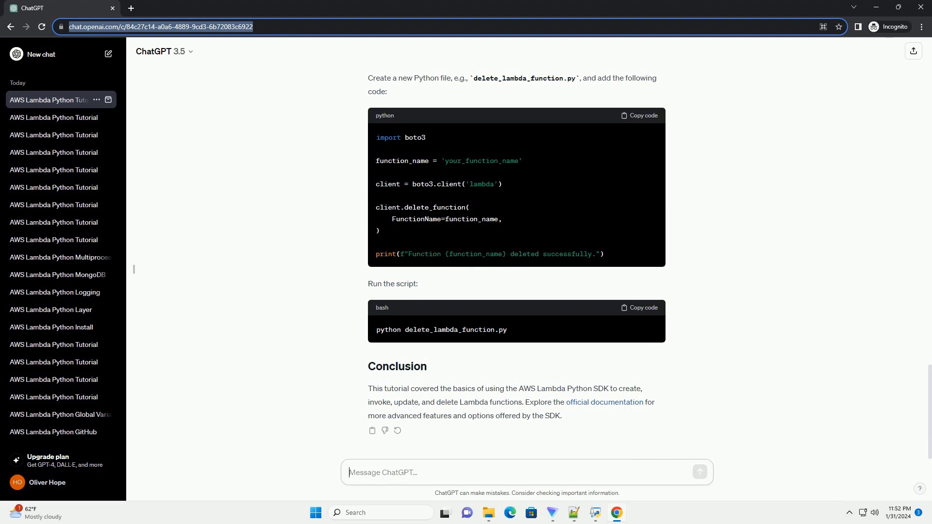
# Rest on the finished tutorial's Conclusion with the chat saved in the sidebar history.
pyautogui.click(417, 472)
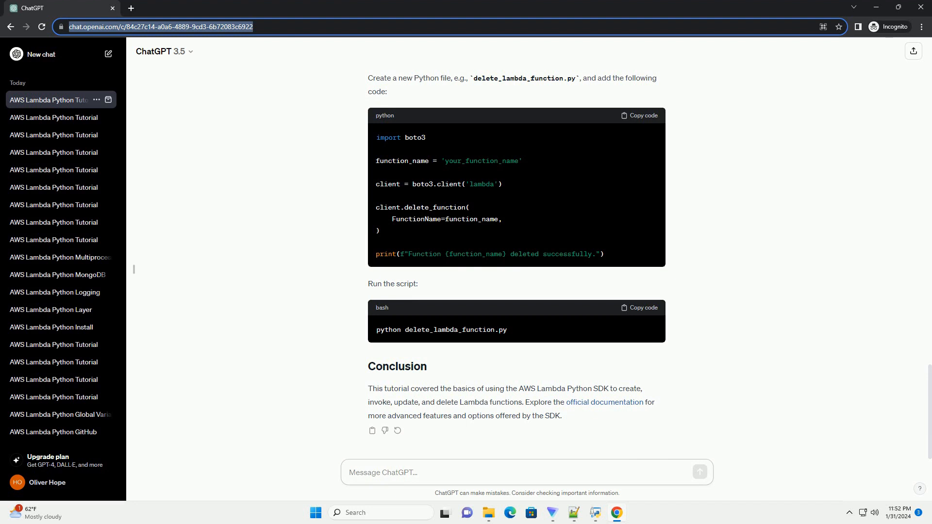